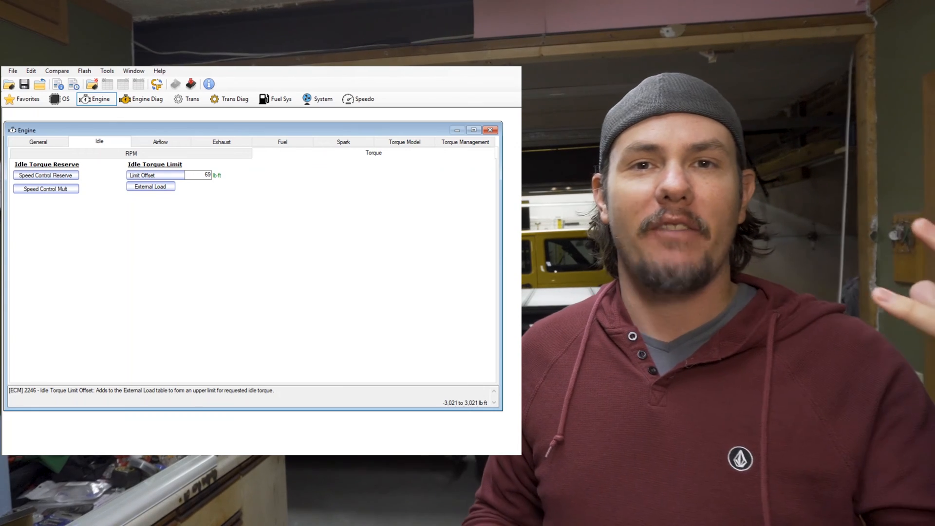
Open the Idle Speed Control Reserve table on the Engine > Idle > Torque tab.
{"action": "left_click", "coordinate": [46, 175]}
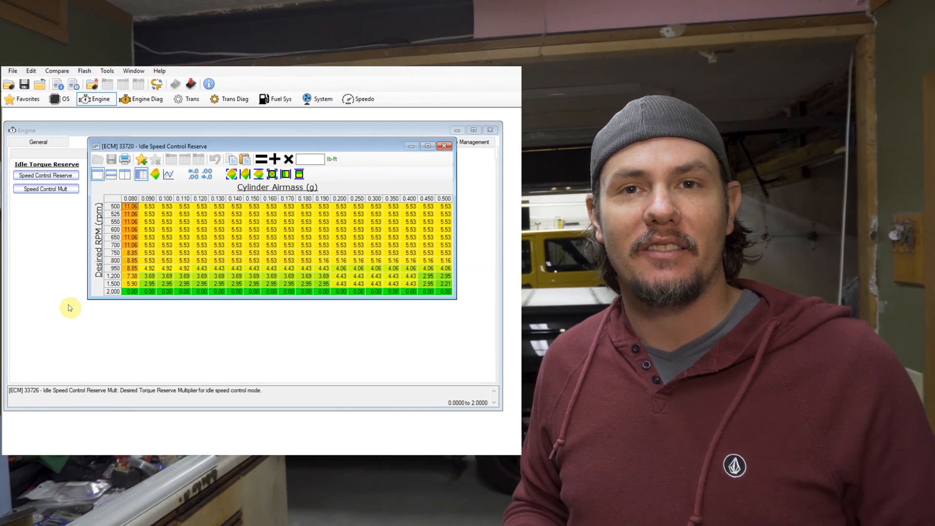
{"action": "left_click", "coordinate": [46, 188]}
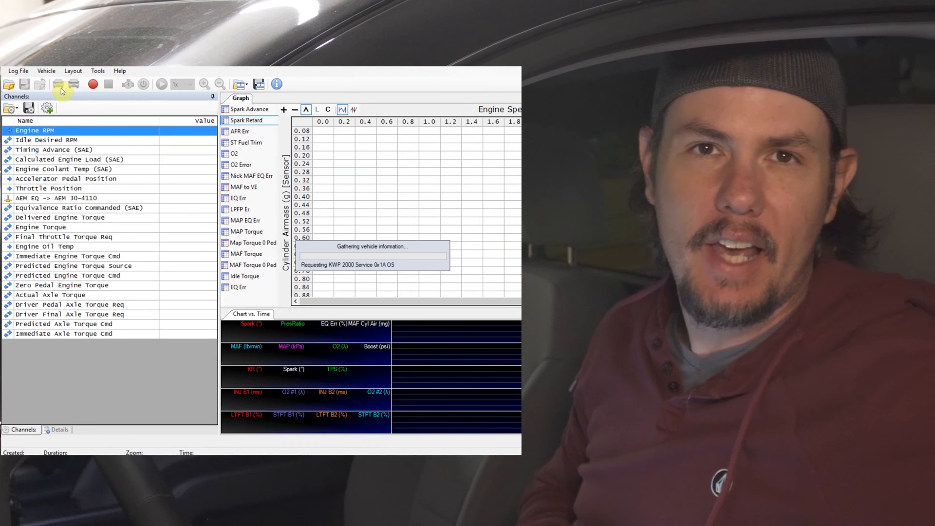
Connect VCM Scanner to the vehicle and start a data log.
{"action": "left_click", "coordinate": [93, 84]}
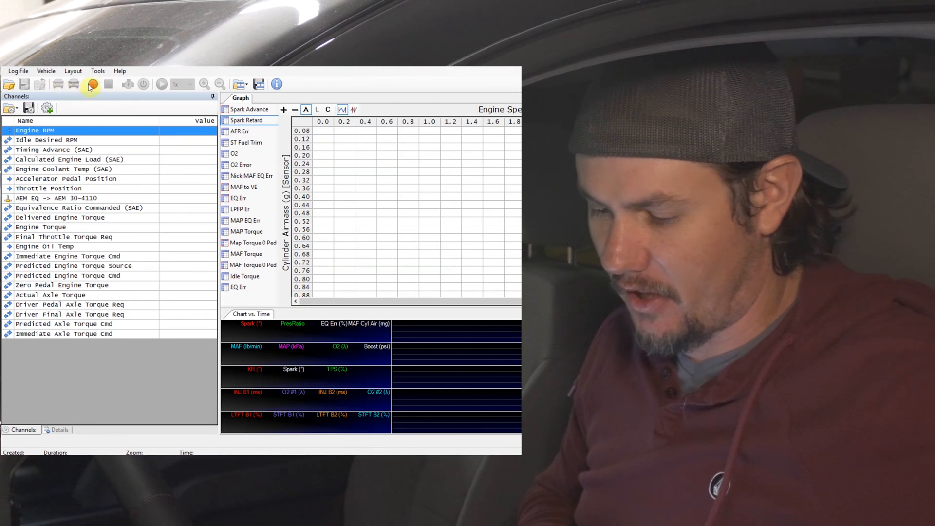
{"action": "left_click", "coordinate": [90, 83]}
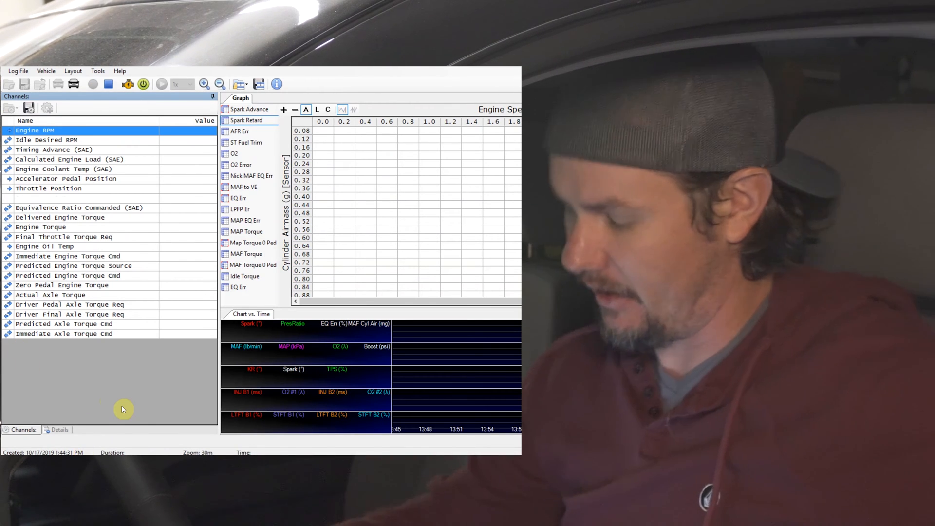
Record live idle readings such as desired idle RPM and torque in the scanner.
{"action": "left_click", "coordinate": [93, 83]}
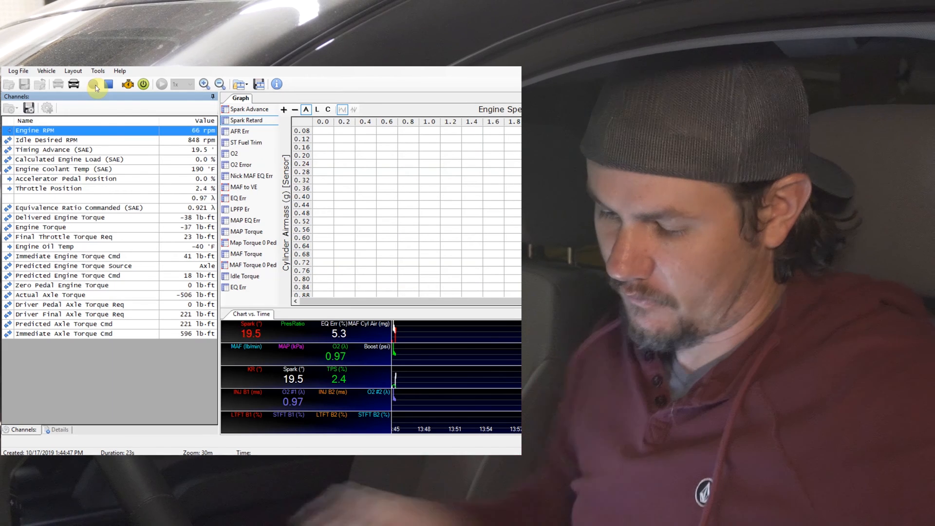
{"action": "left_click", "coordinate": [92, 83]}
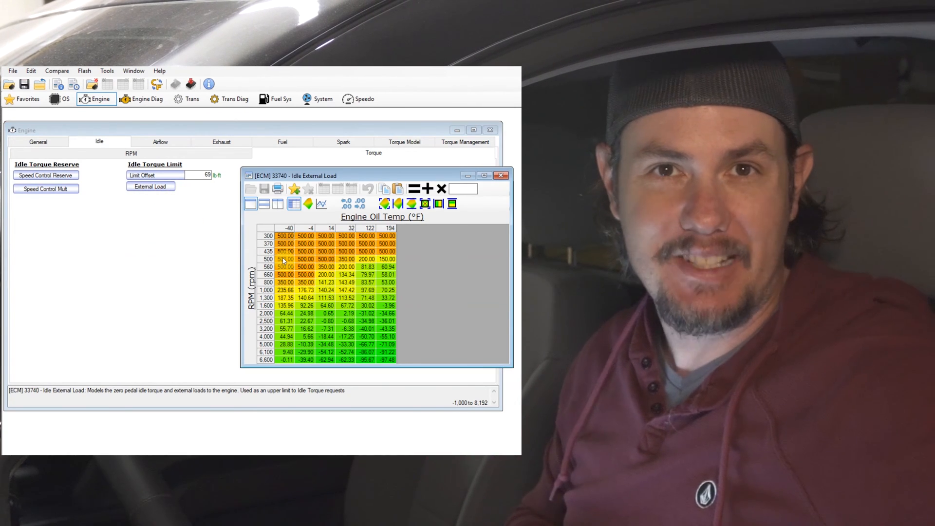
Select all Idle External Load cells and multiply them by 1.15.
{"action": "left_click", "coordinate": [268, 236]}
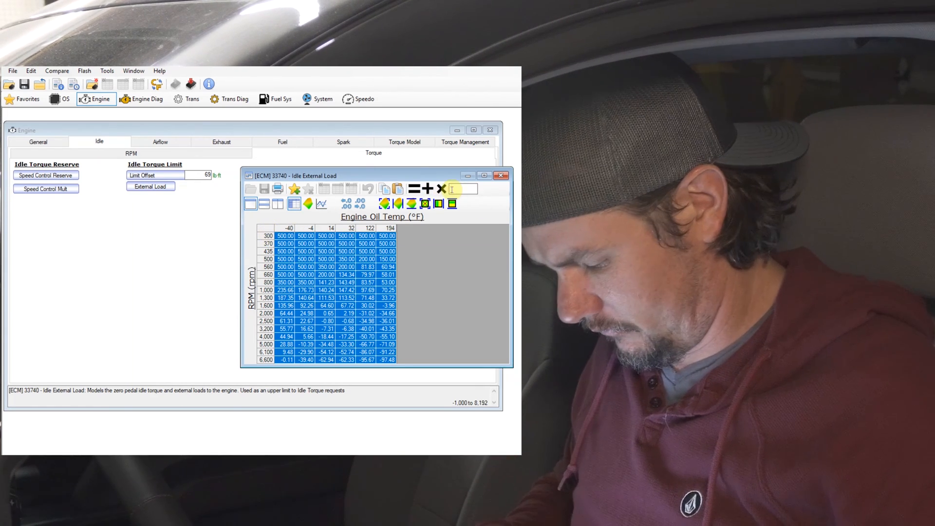
{"action": "type", "text": "1.15"}
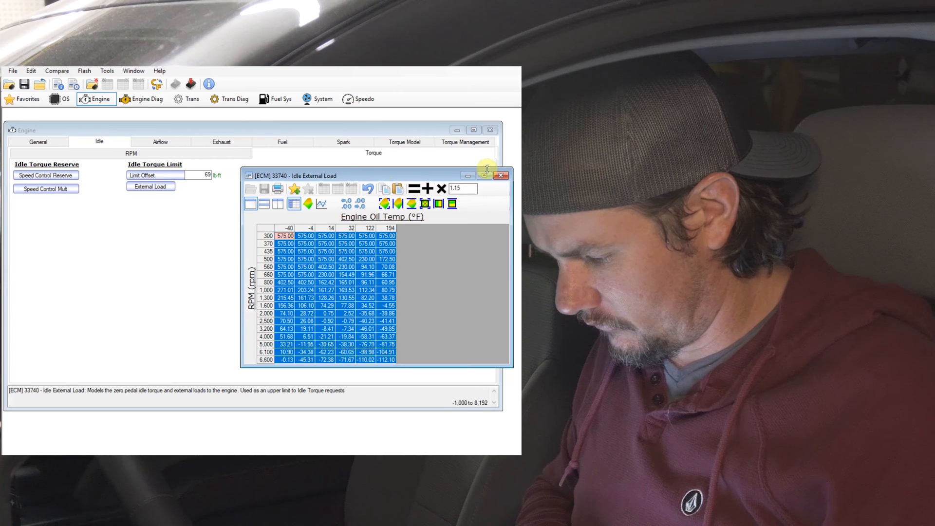
Close the External Load table and set the Idle Torque Limit Offset to 100 lb-ft.
{"action": "left_click", "coordinate": [500, 175]}
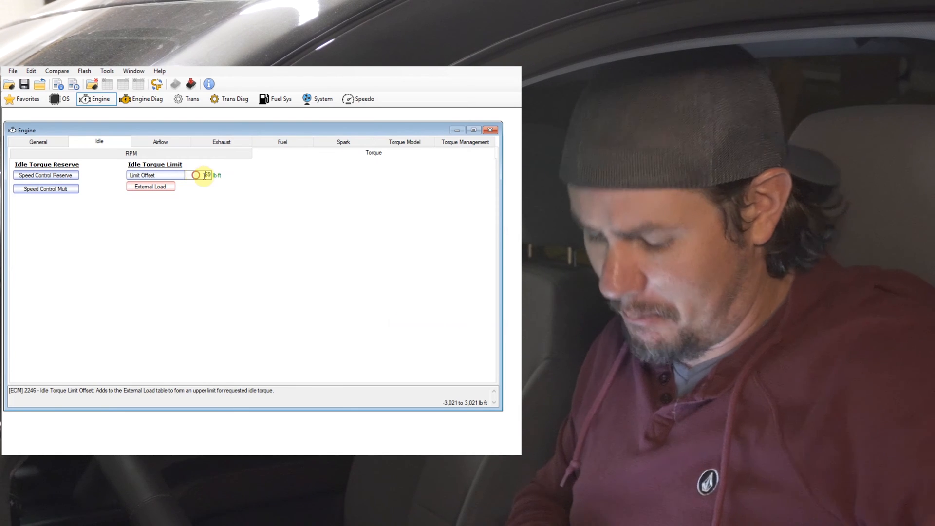
{"action": "type", "text": "100"}
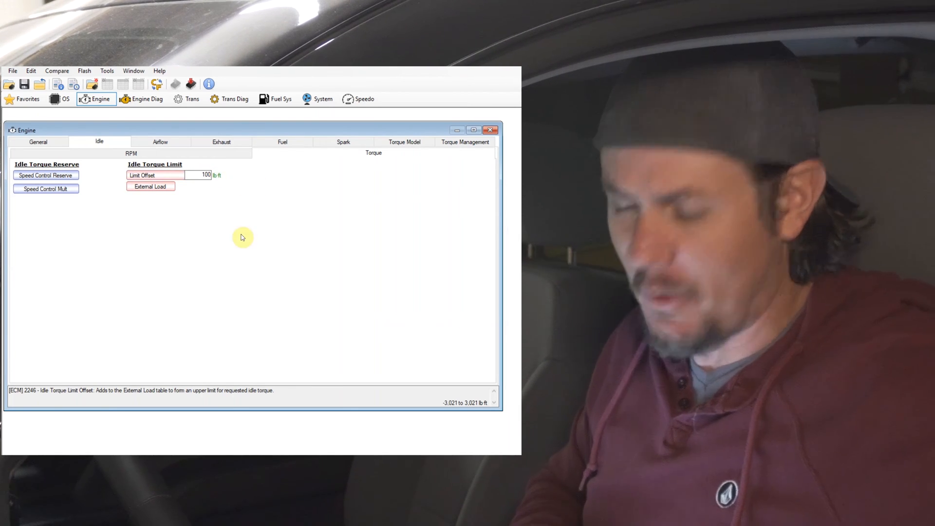
{"action": "mouse_move", "coordinate": [202, 224]}
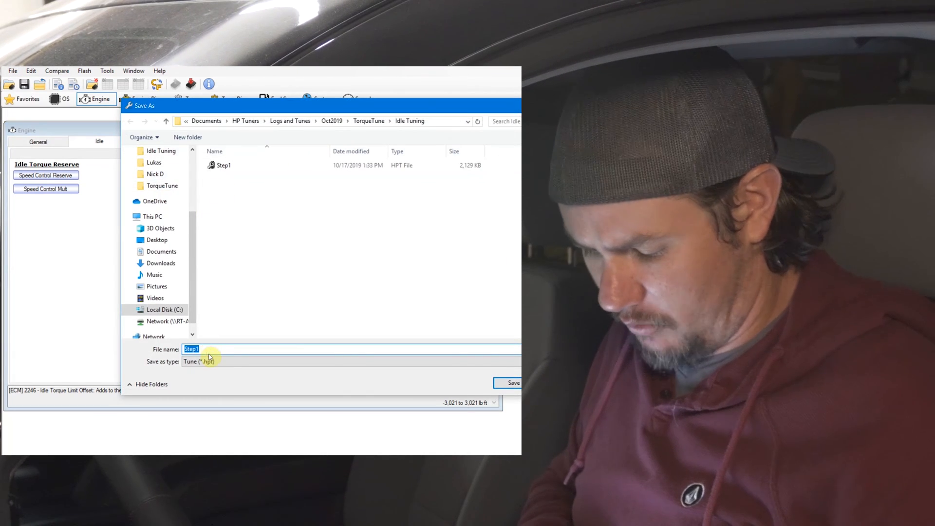
Save the tune as 'Step2' in the Idle Tuning folder.
{"action": "type", "text": "Step2"}
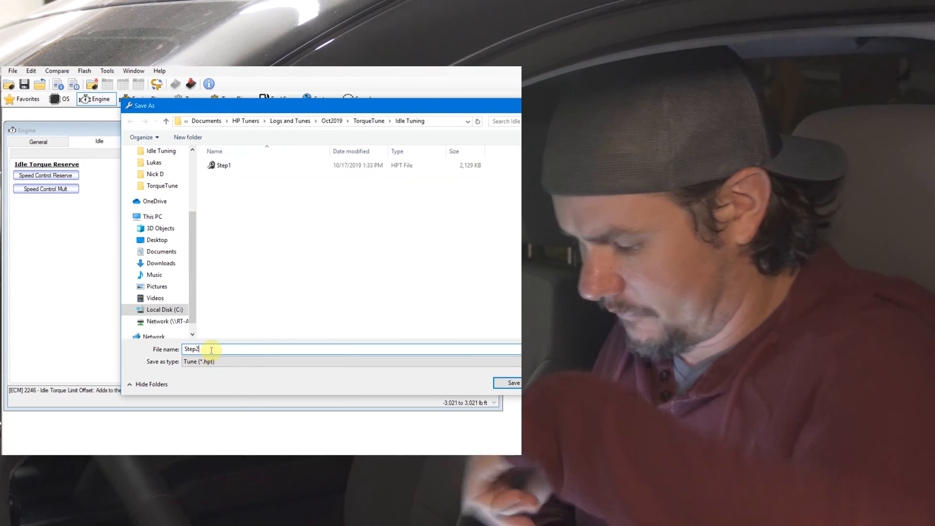
{"action": "left_click", "coordinate": [511, 383]}
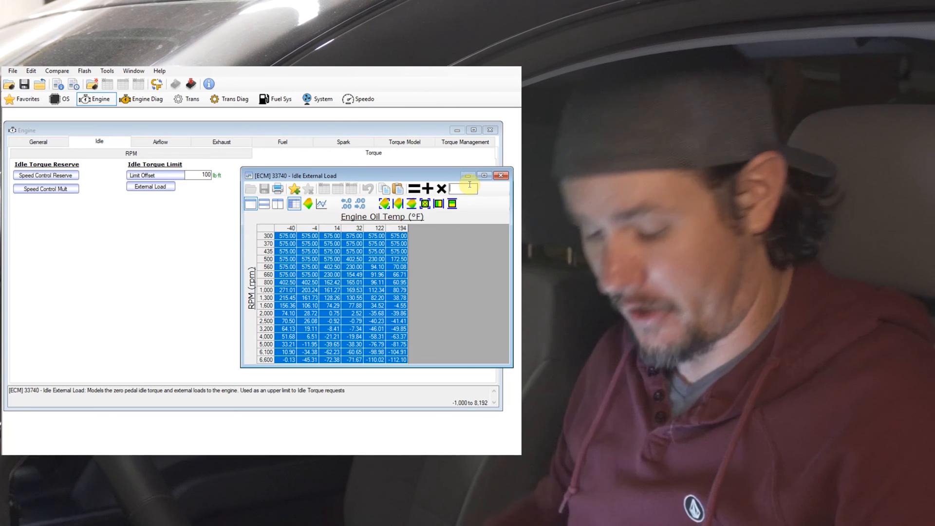
Multiply the Idle External Load table values by a further 1.3.
{"action": "type", "text": "1.3"}
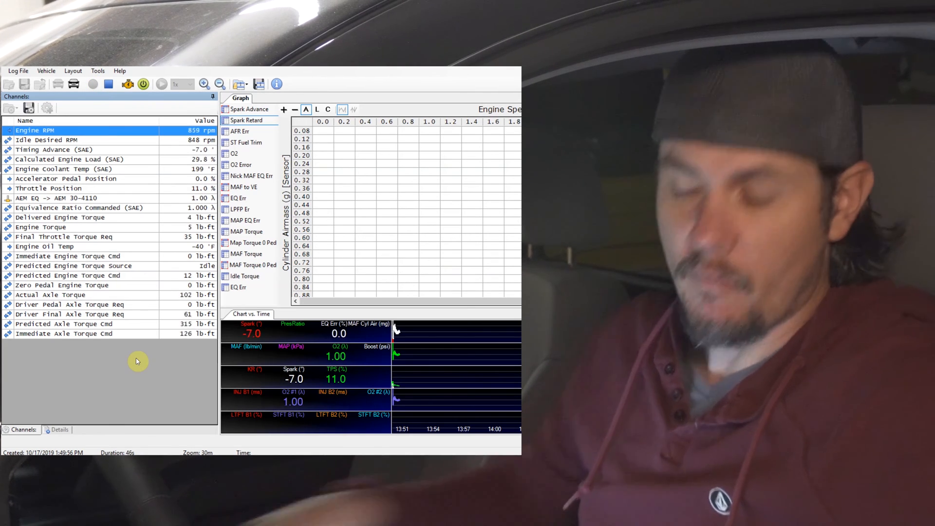
Start a live scanner session and compare Engine RPM against the 848 rpm desired idle.
{"action": "left_click", "coordinate": [112, 83]}
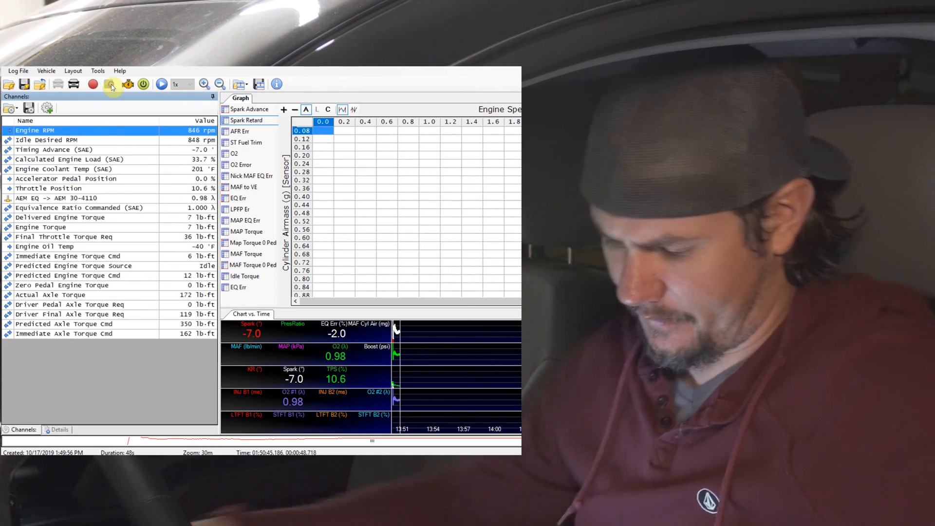